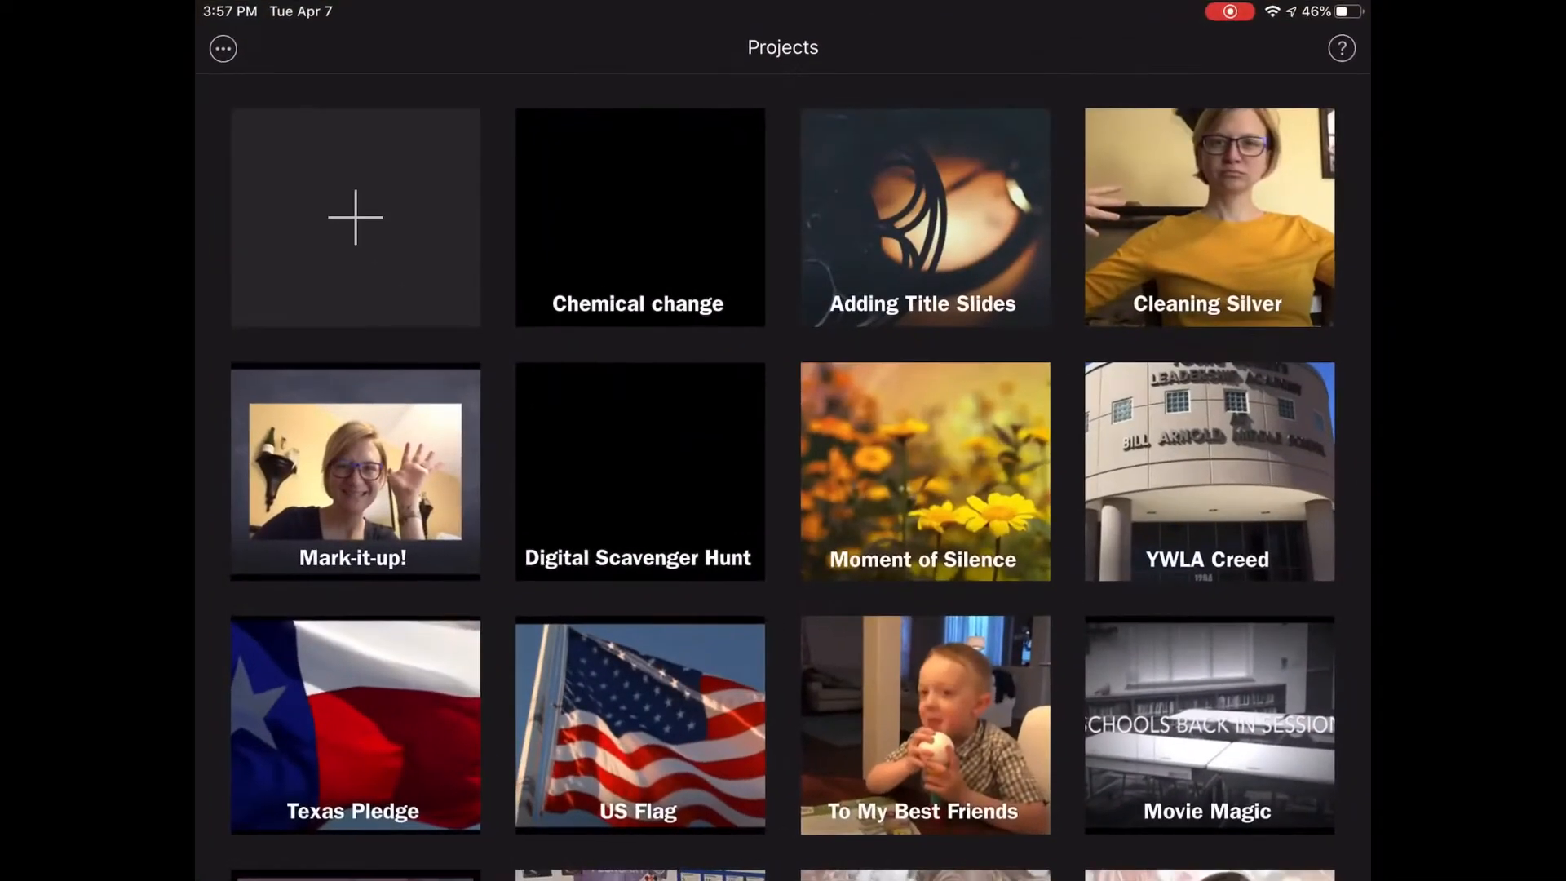
- Open the Chemical change project from the Projects browser
left_click(637, 217)
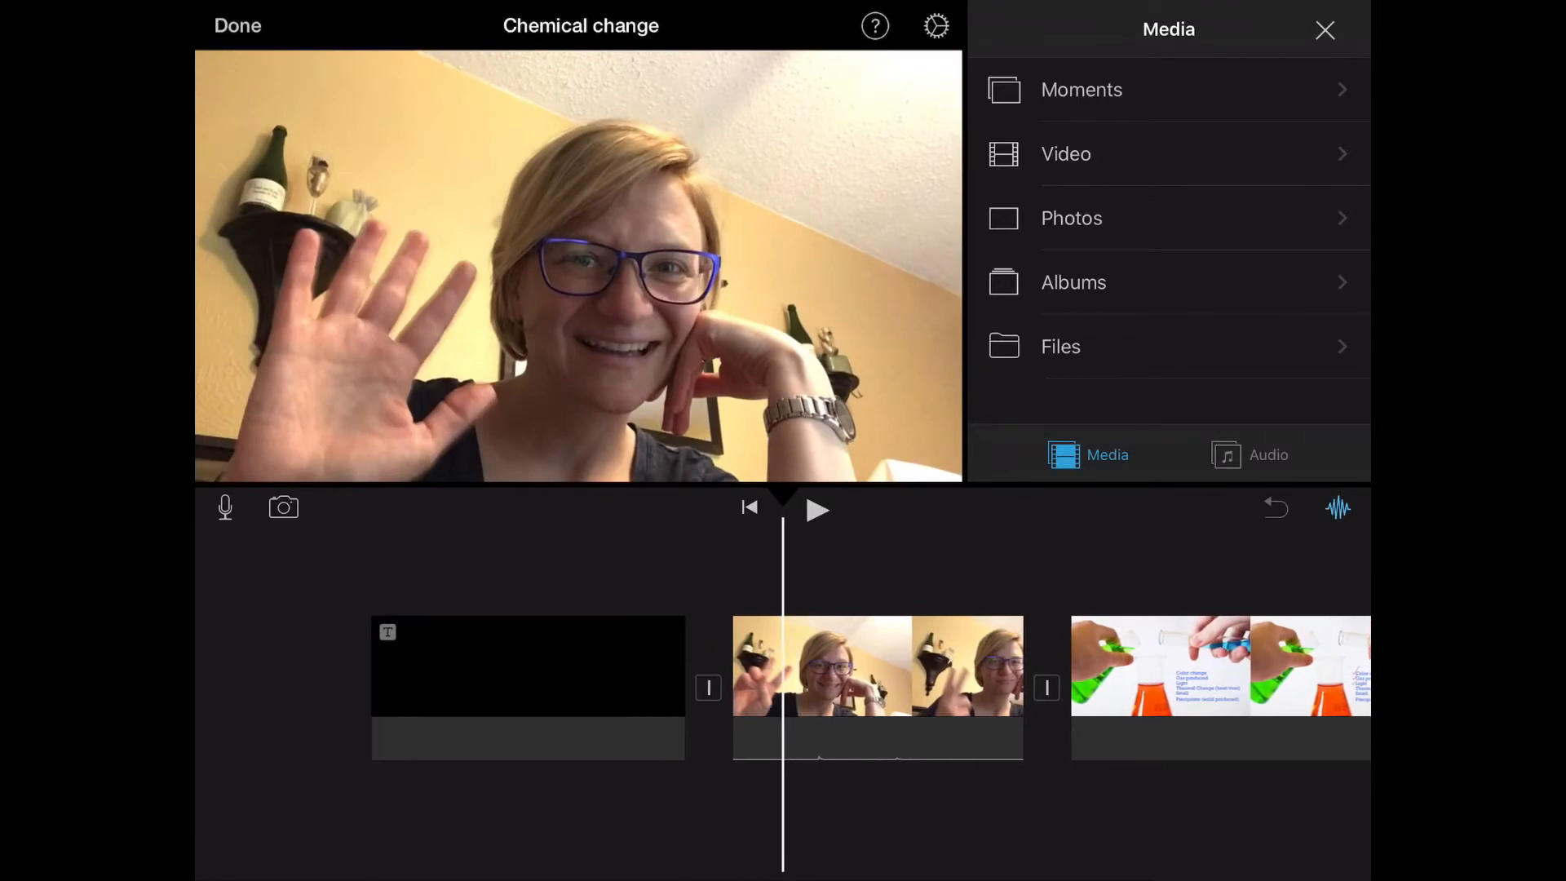
- Preview the waving clip, then park the playhead at the start of the chemistry image clip
left_click(816, 509)
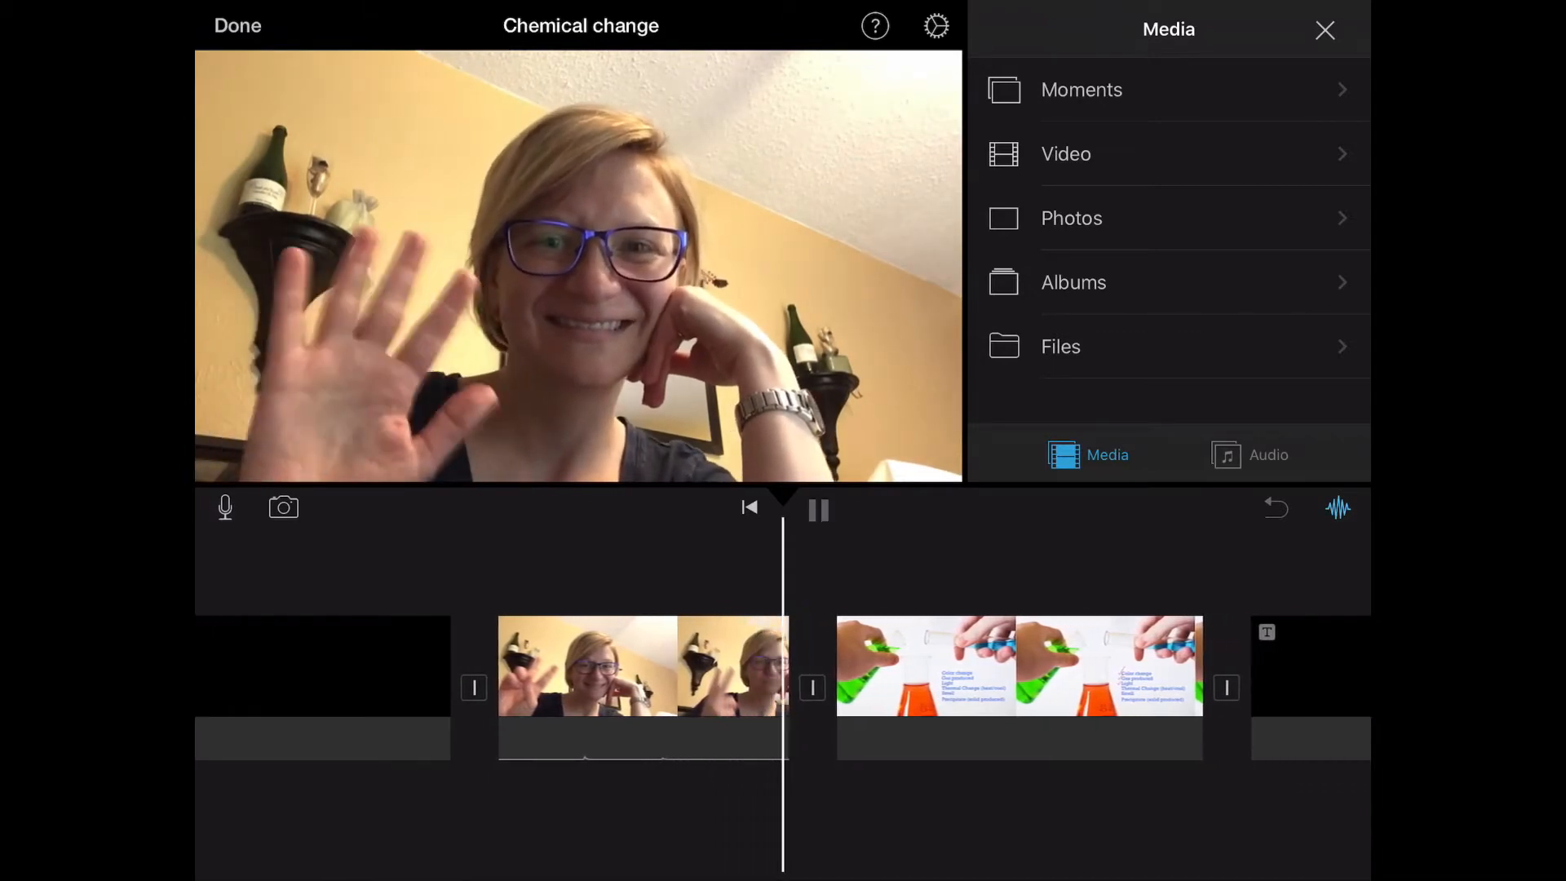
left_click(817, 509)
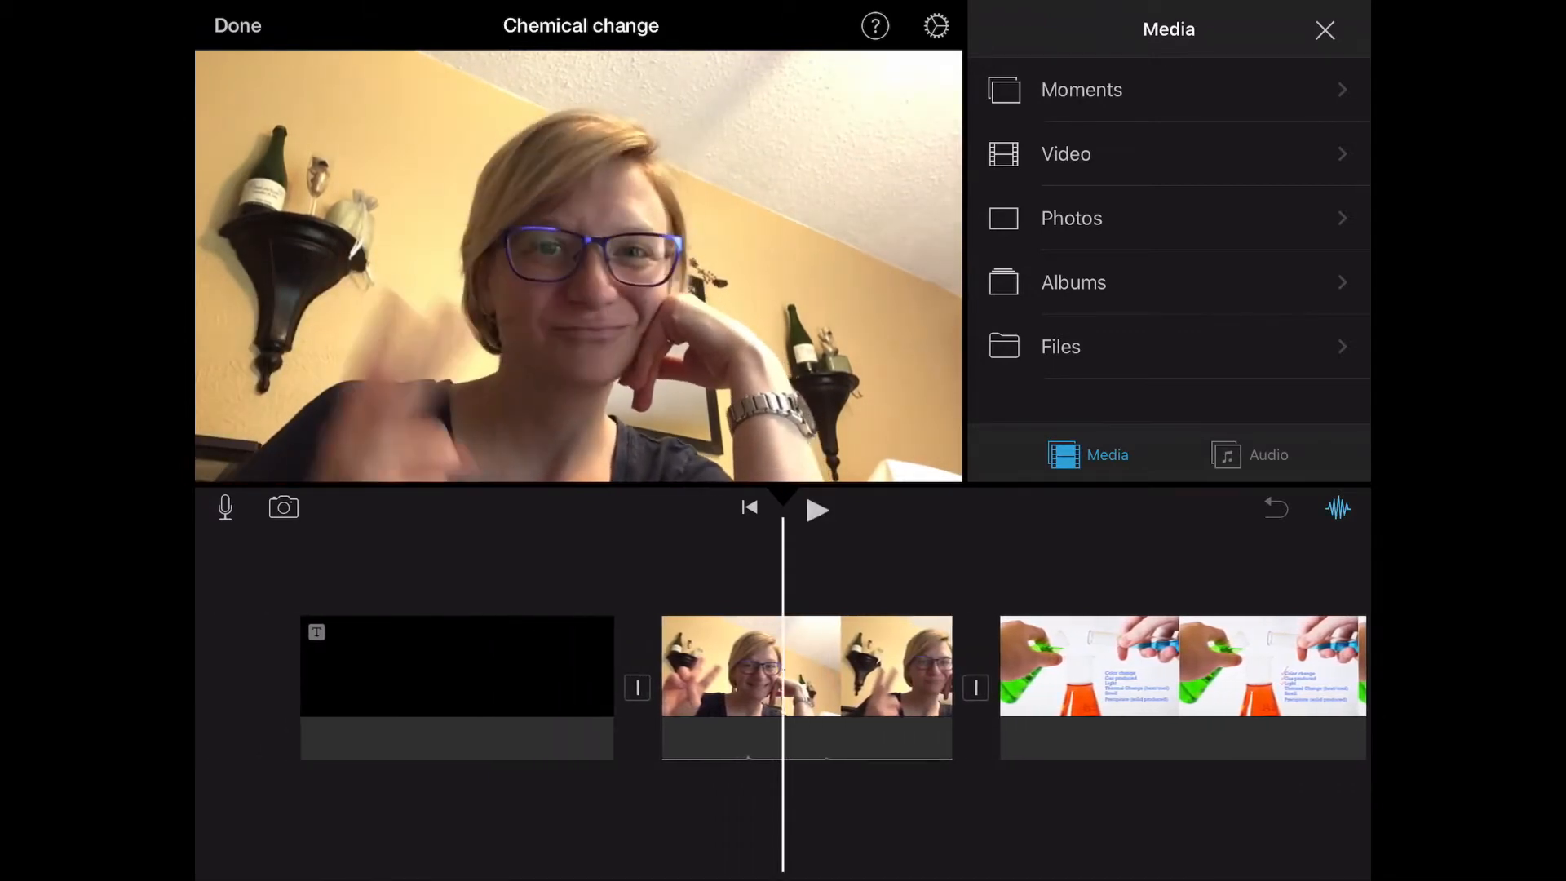
left_click(805, 665)
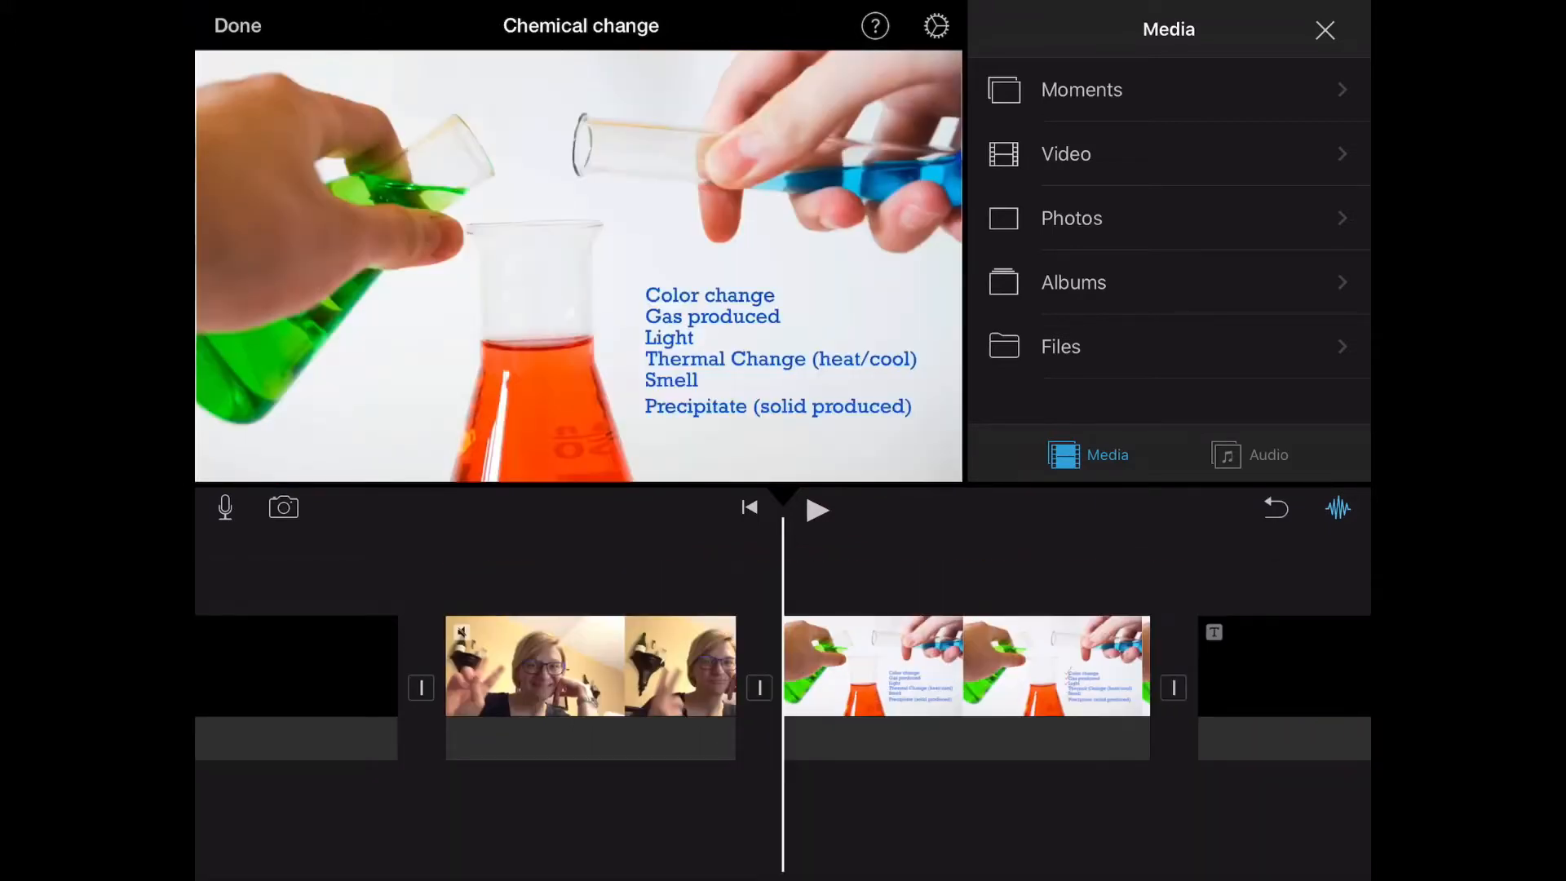
- Record a voiceover on the chemistry slide, review it, and accept it as Recording 2
left_click(964, 666)
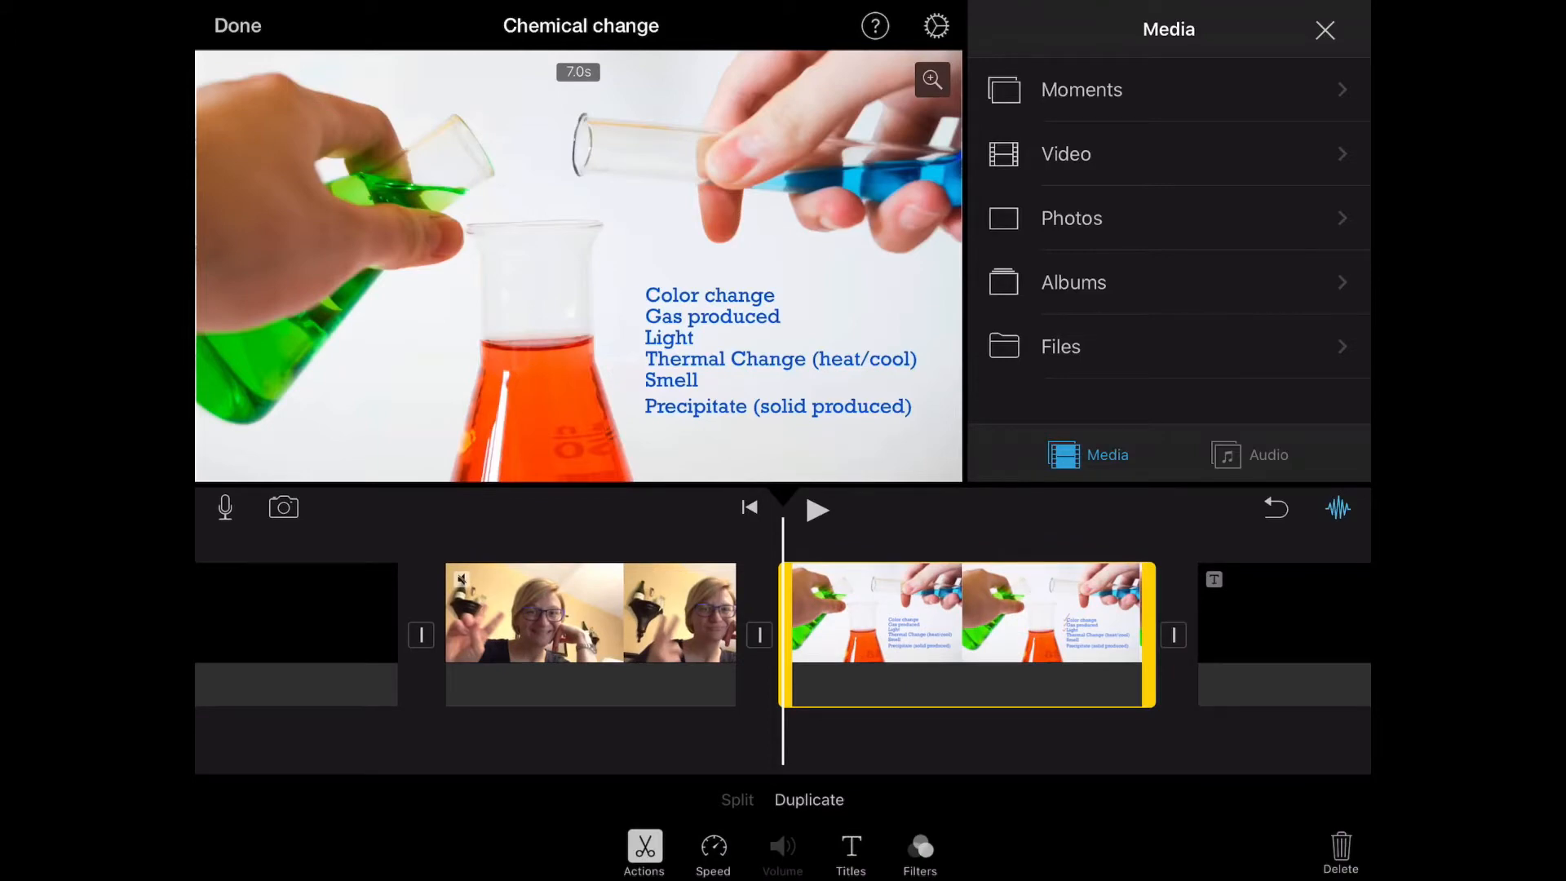
left_click(225, 507)
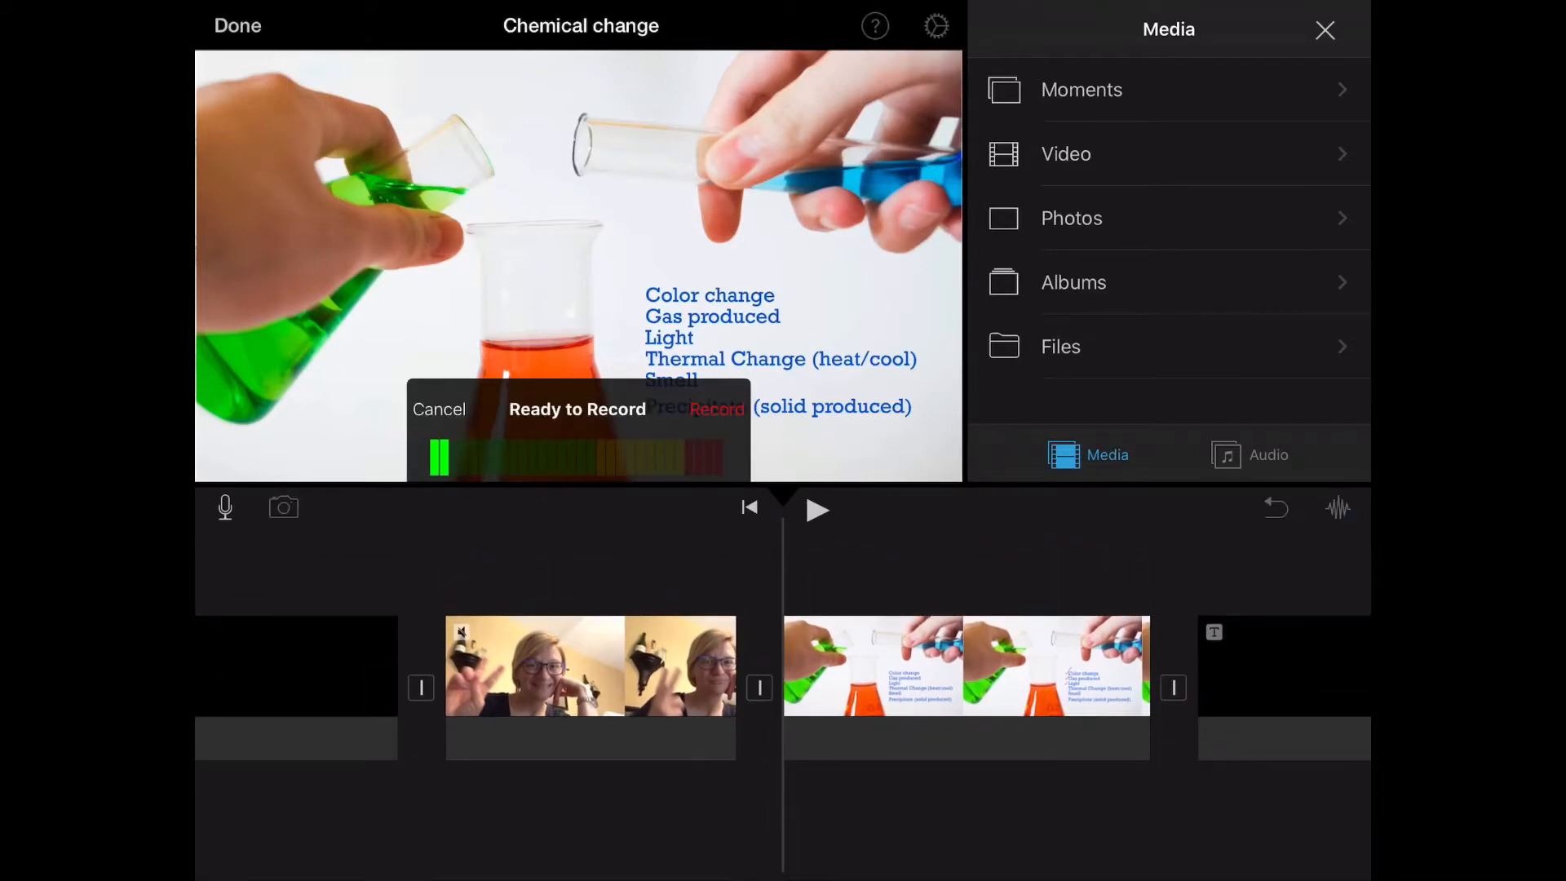
left_click(717, 410)
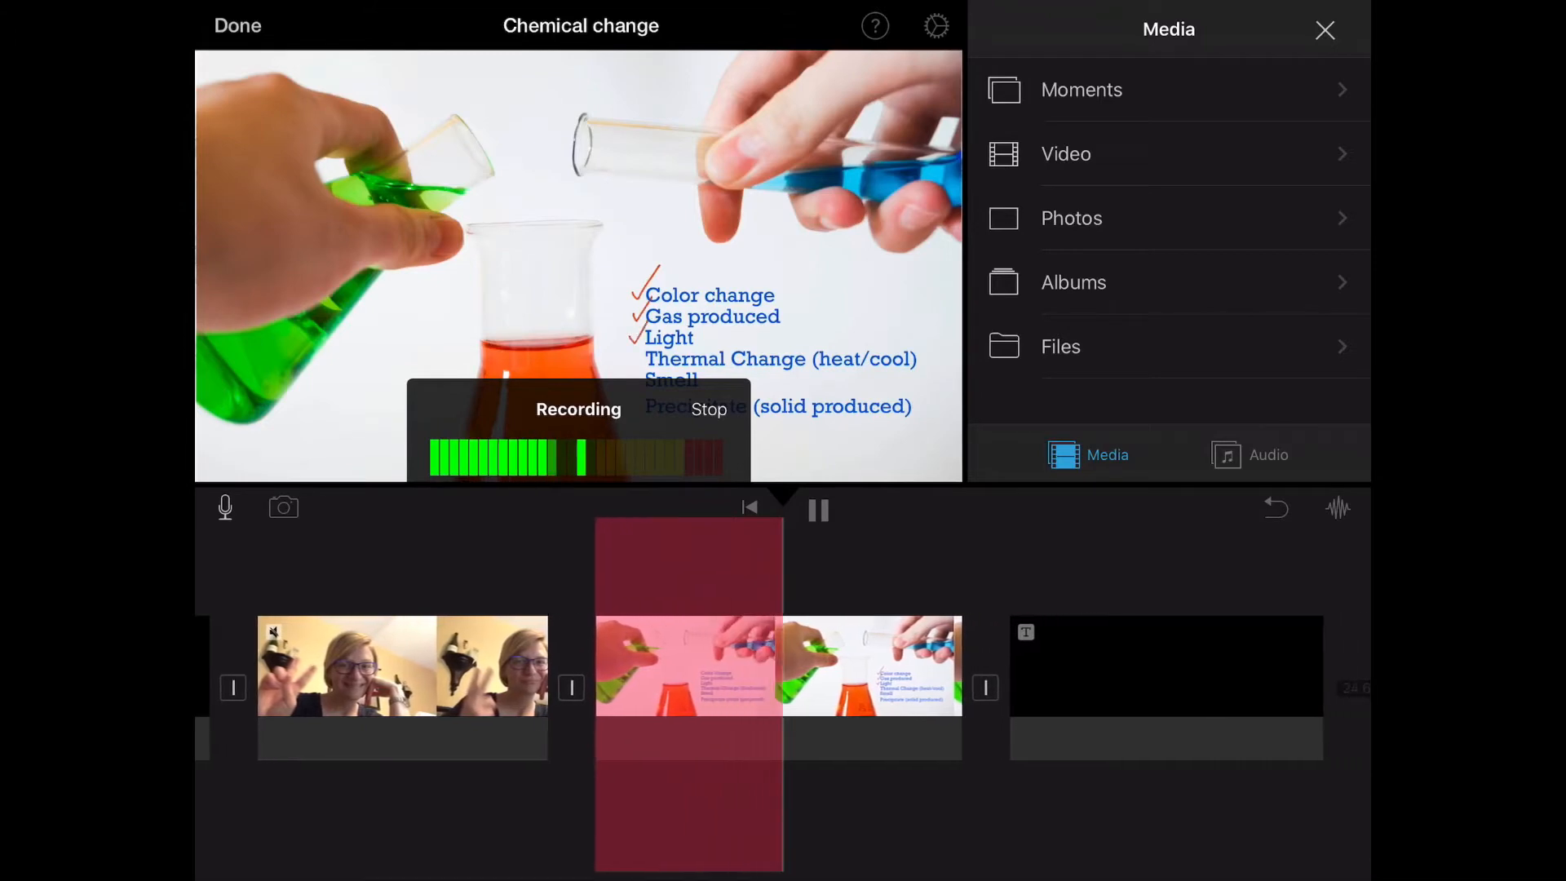
left_click(709, 409)
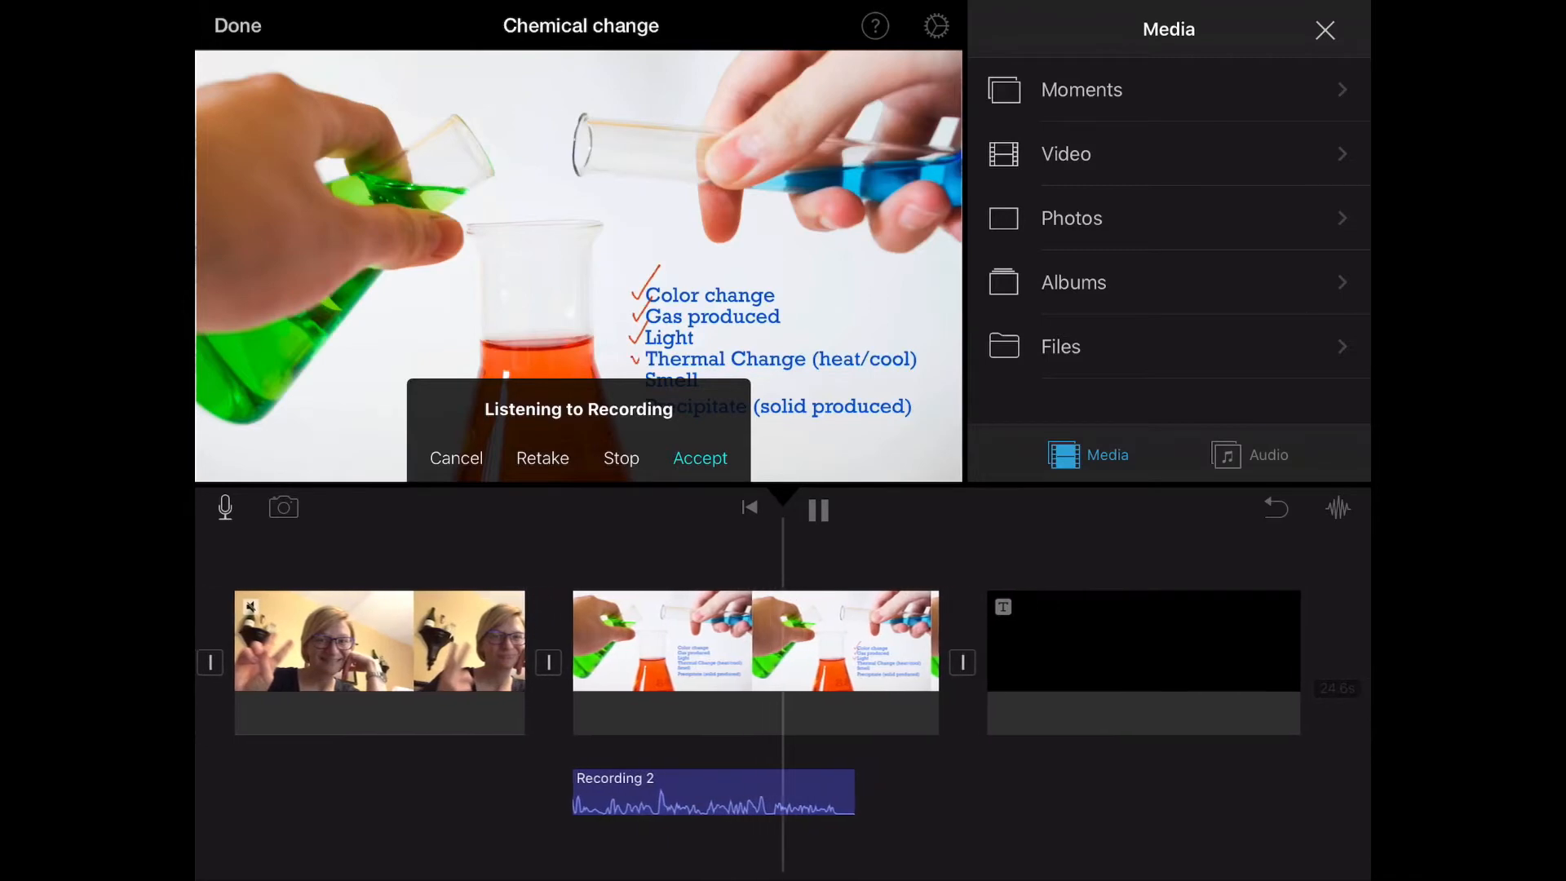
left_click(620, 457)
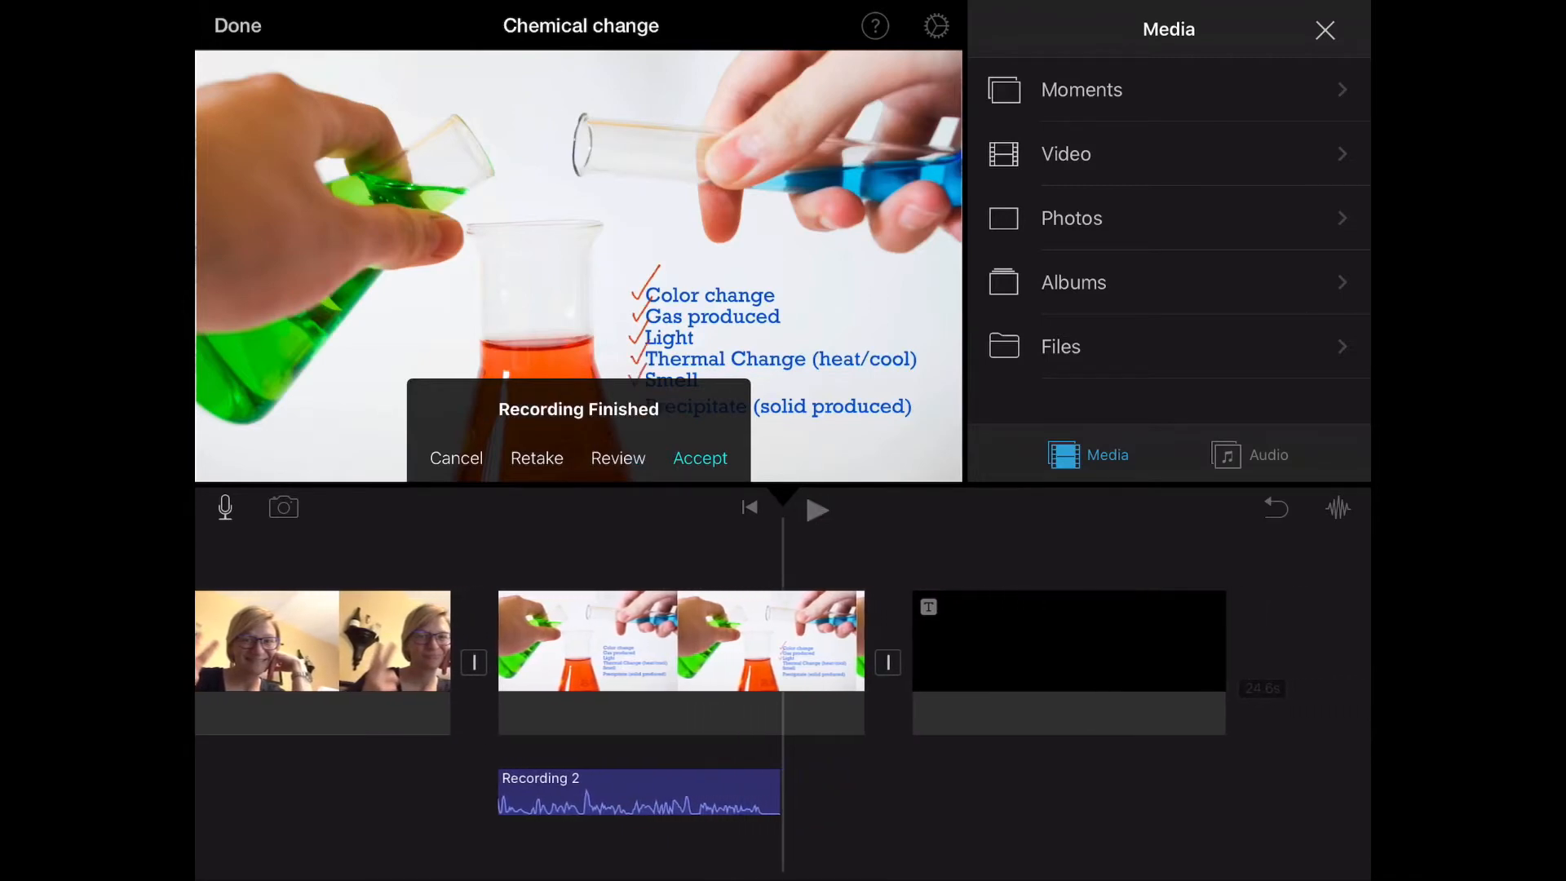
left_click(700, 458)
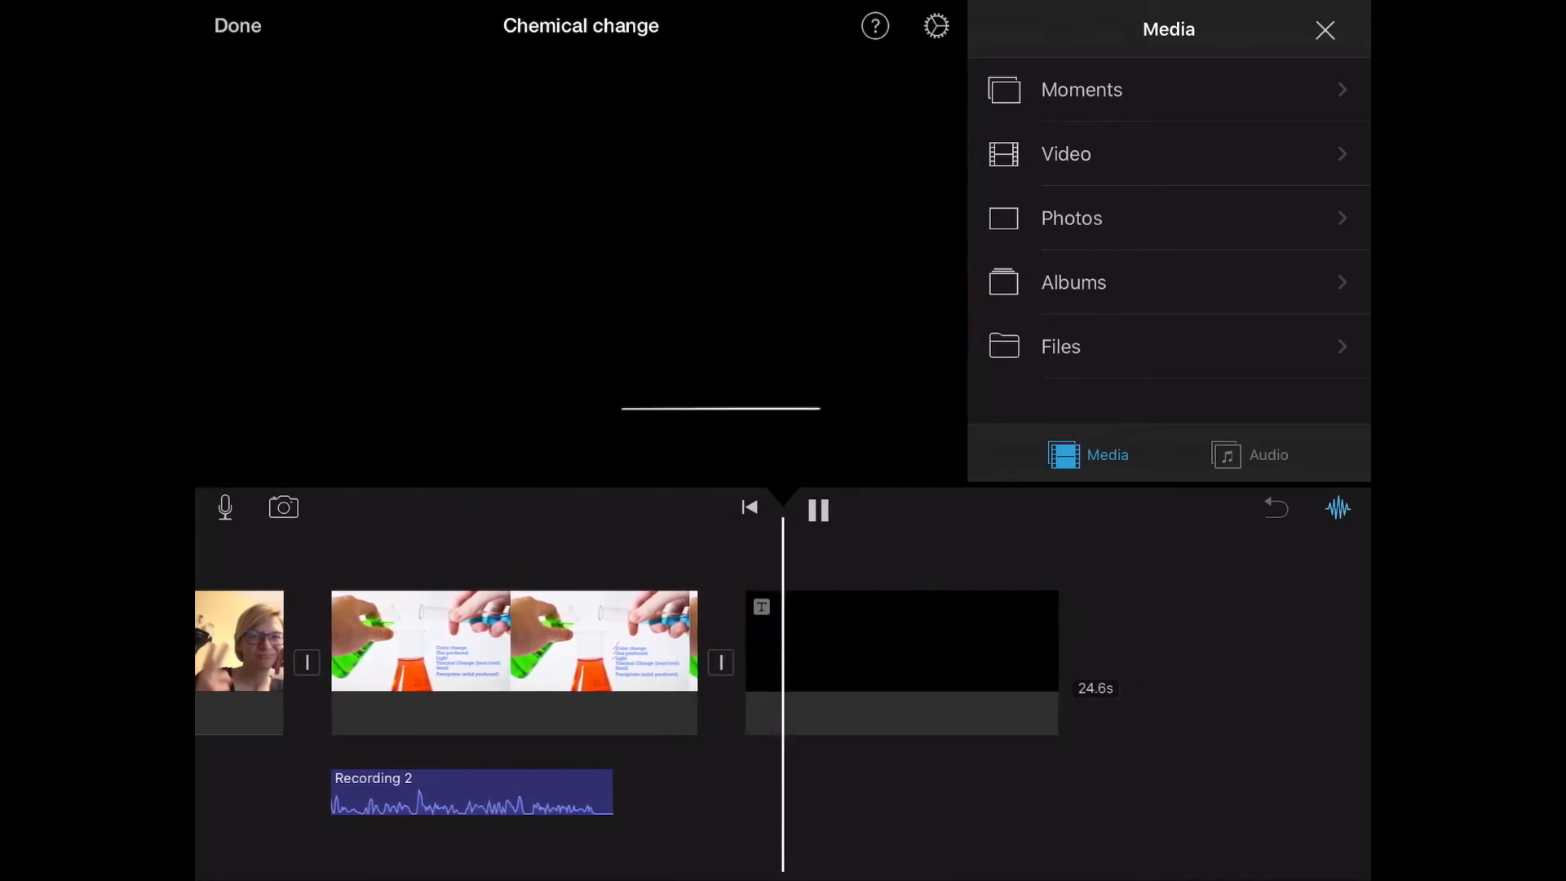
- Rewind to the opening title and show the Soundtracks list in the audio library
scroll("right", 3)
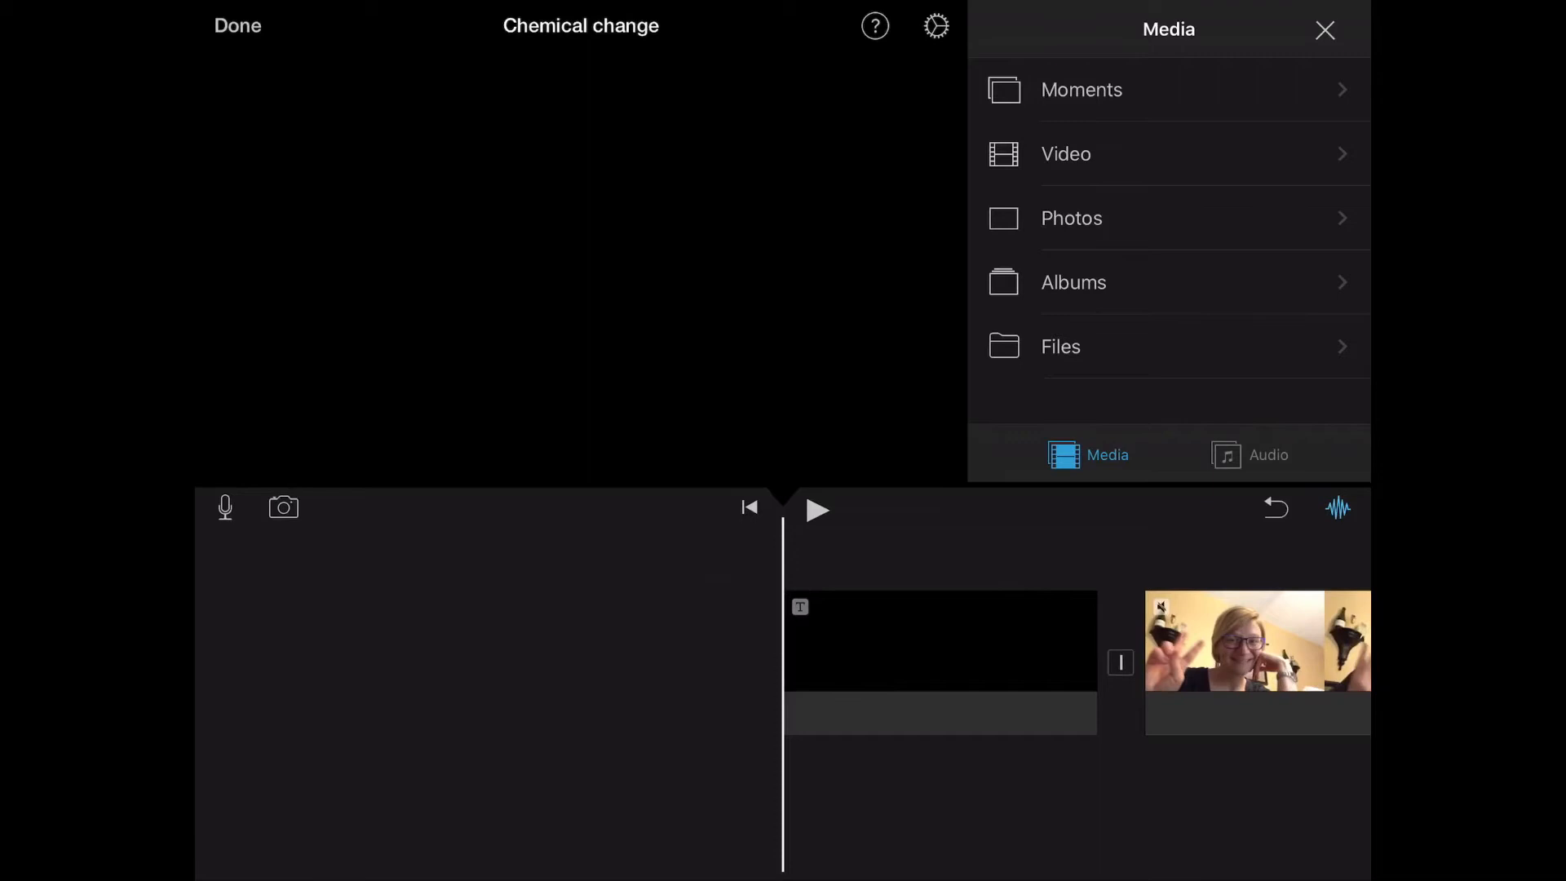
left_click(1269, 455)
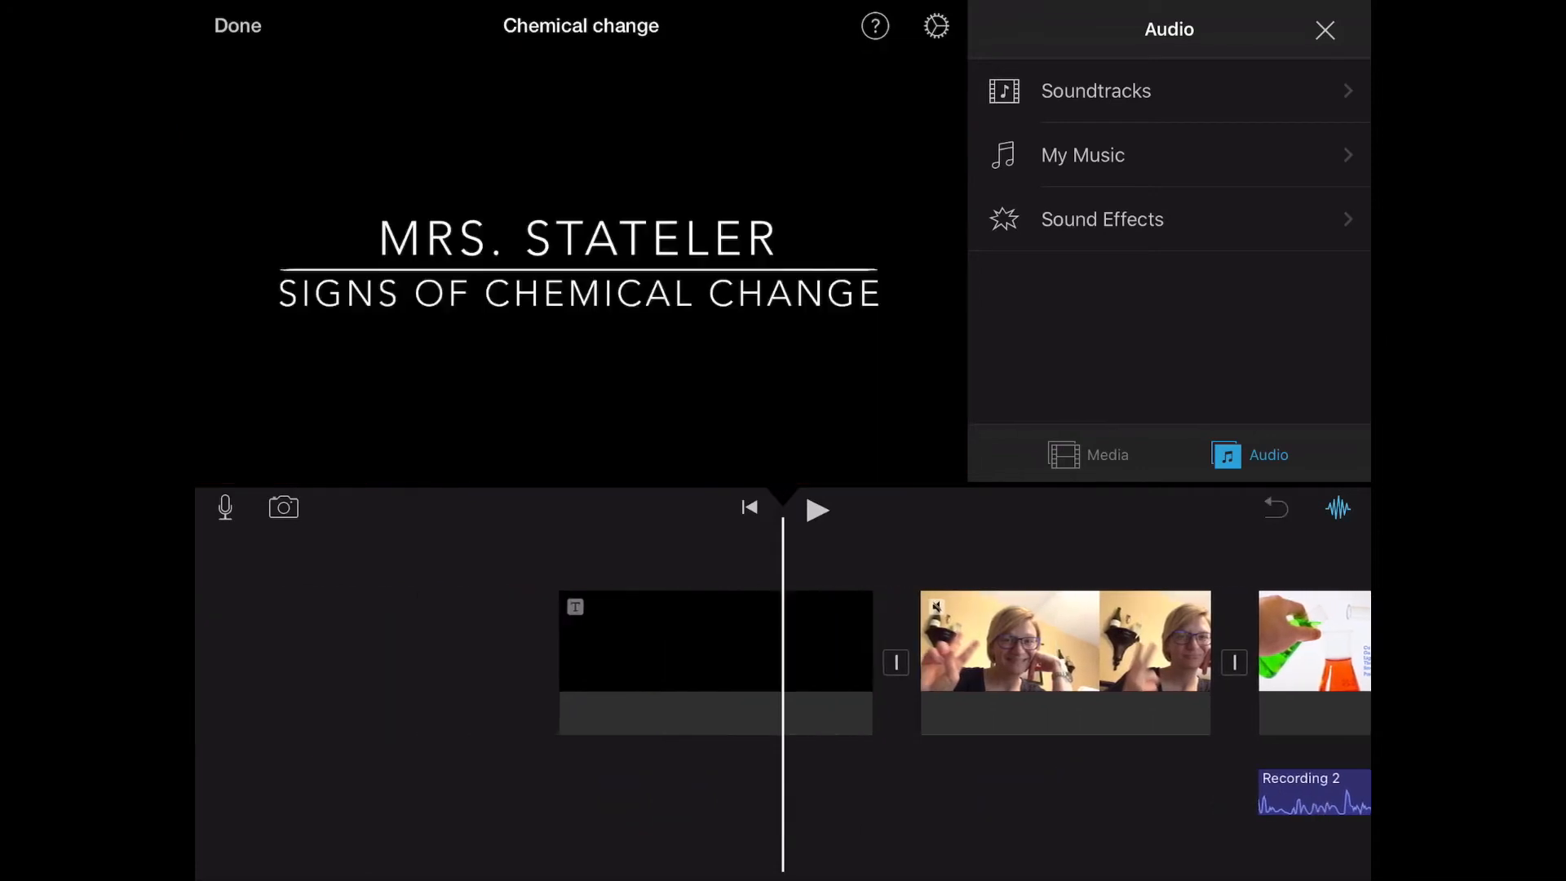
left_click(1096, 91)
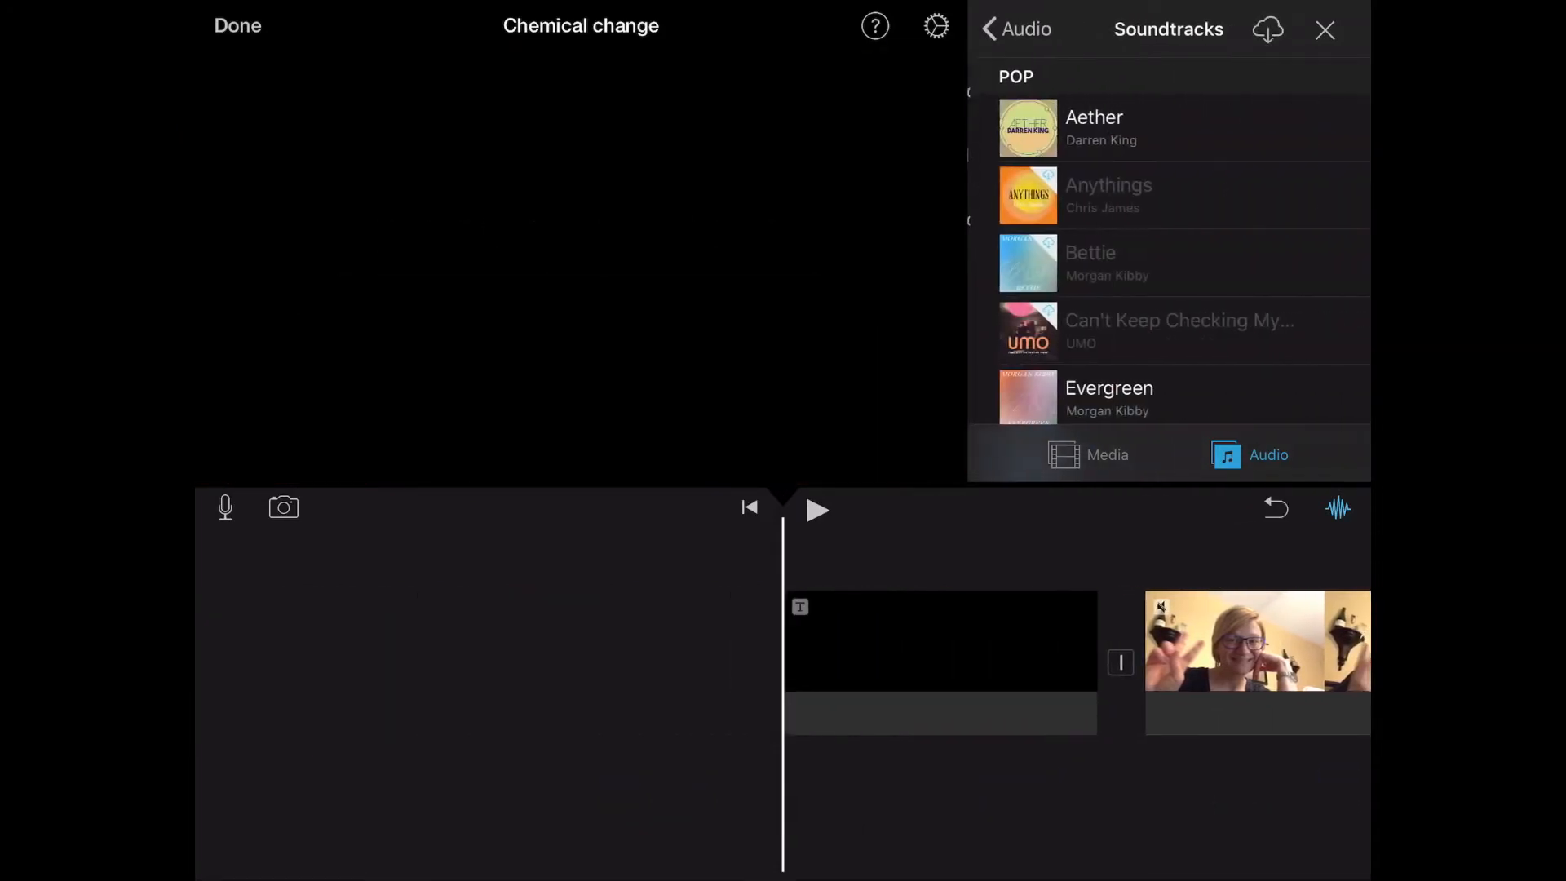
- Find Curly Wurly in the Playful soundtracks, preview it, and add it as background music
scroll("down", 3)
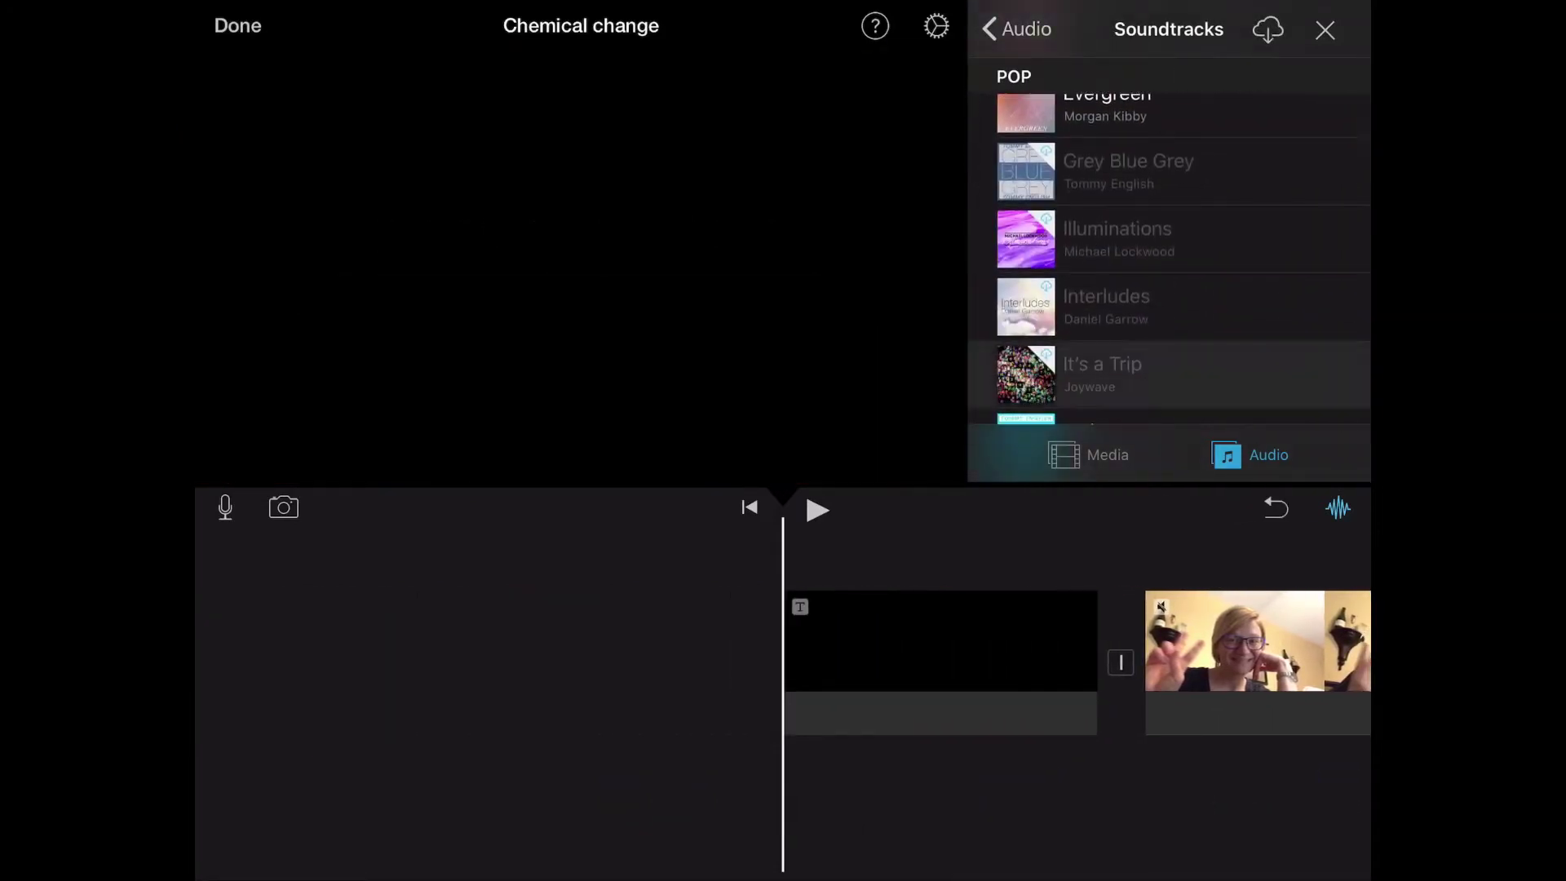
scroll("down", 3)
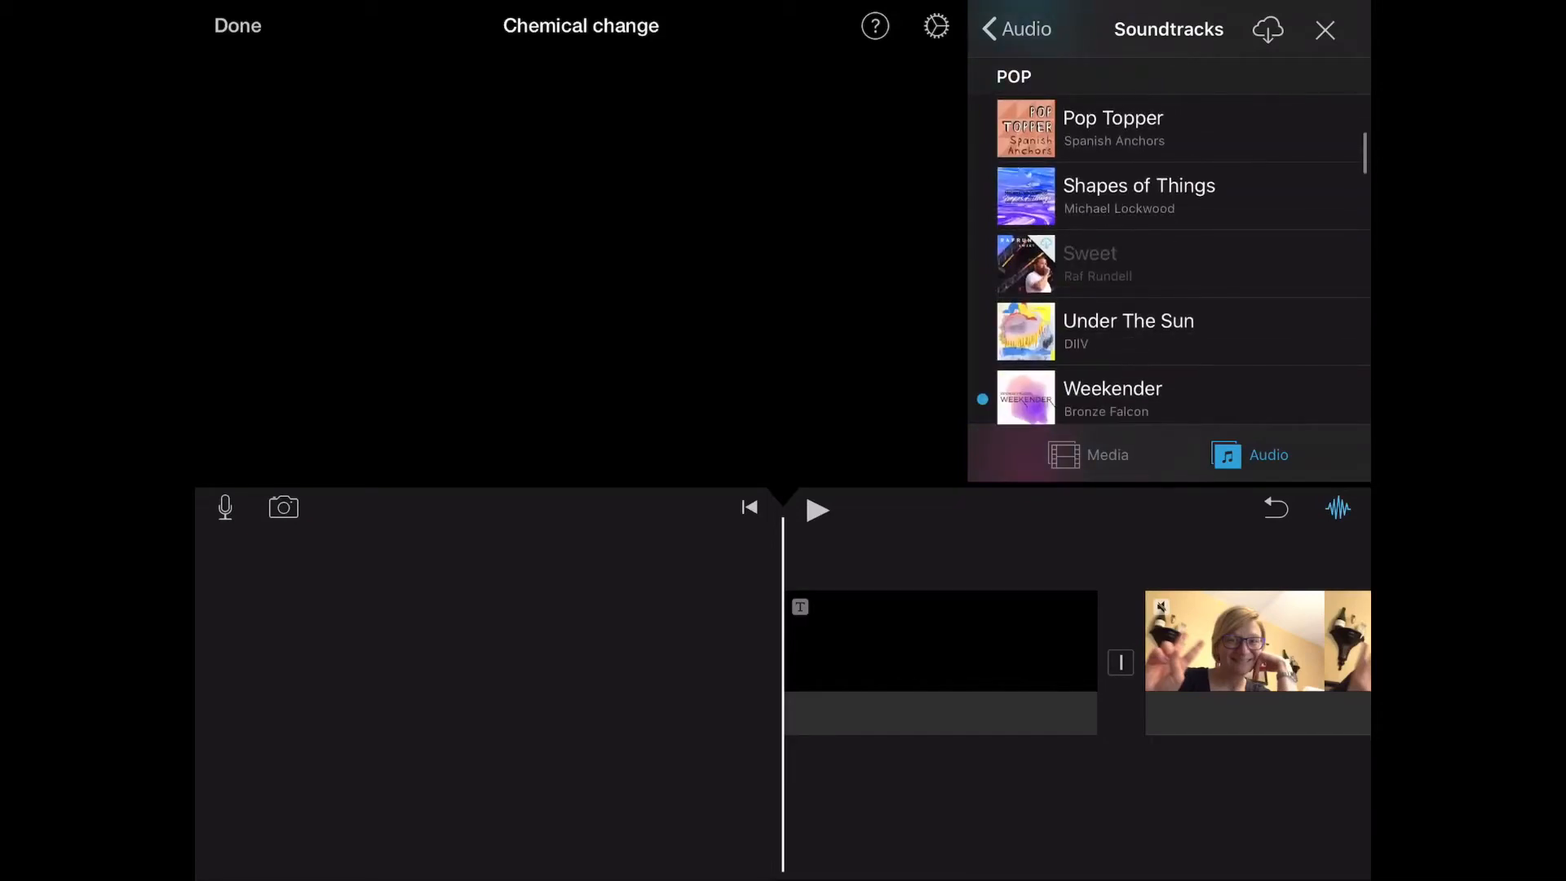
scroll("down", 3)
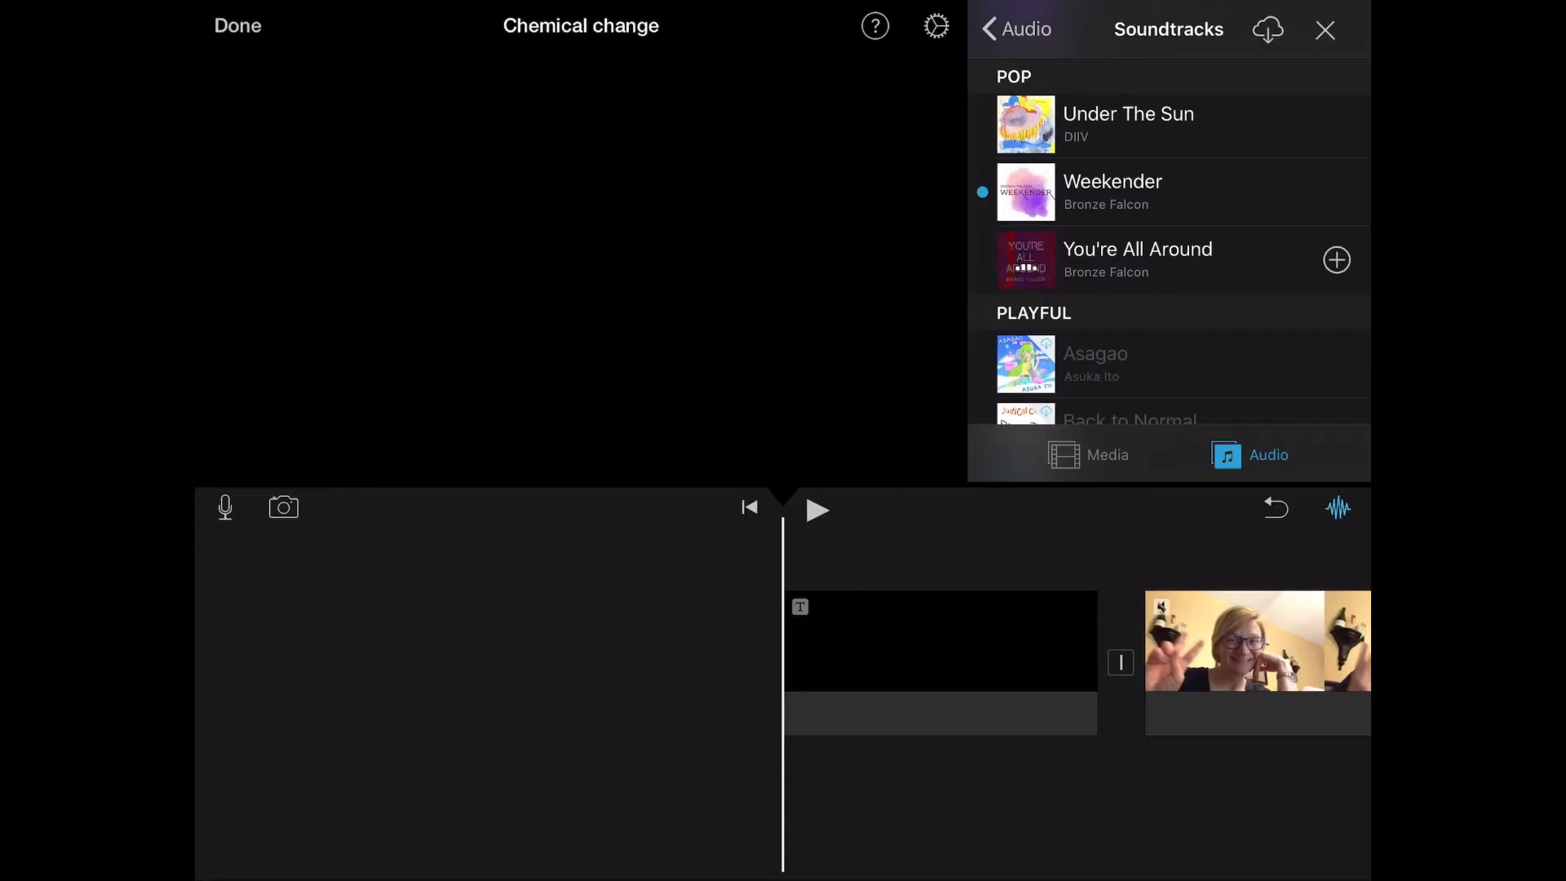
scroll("down", 3)
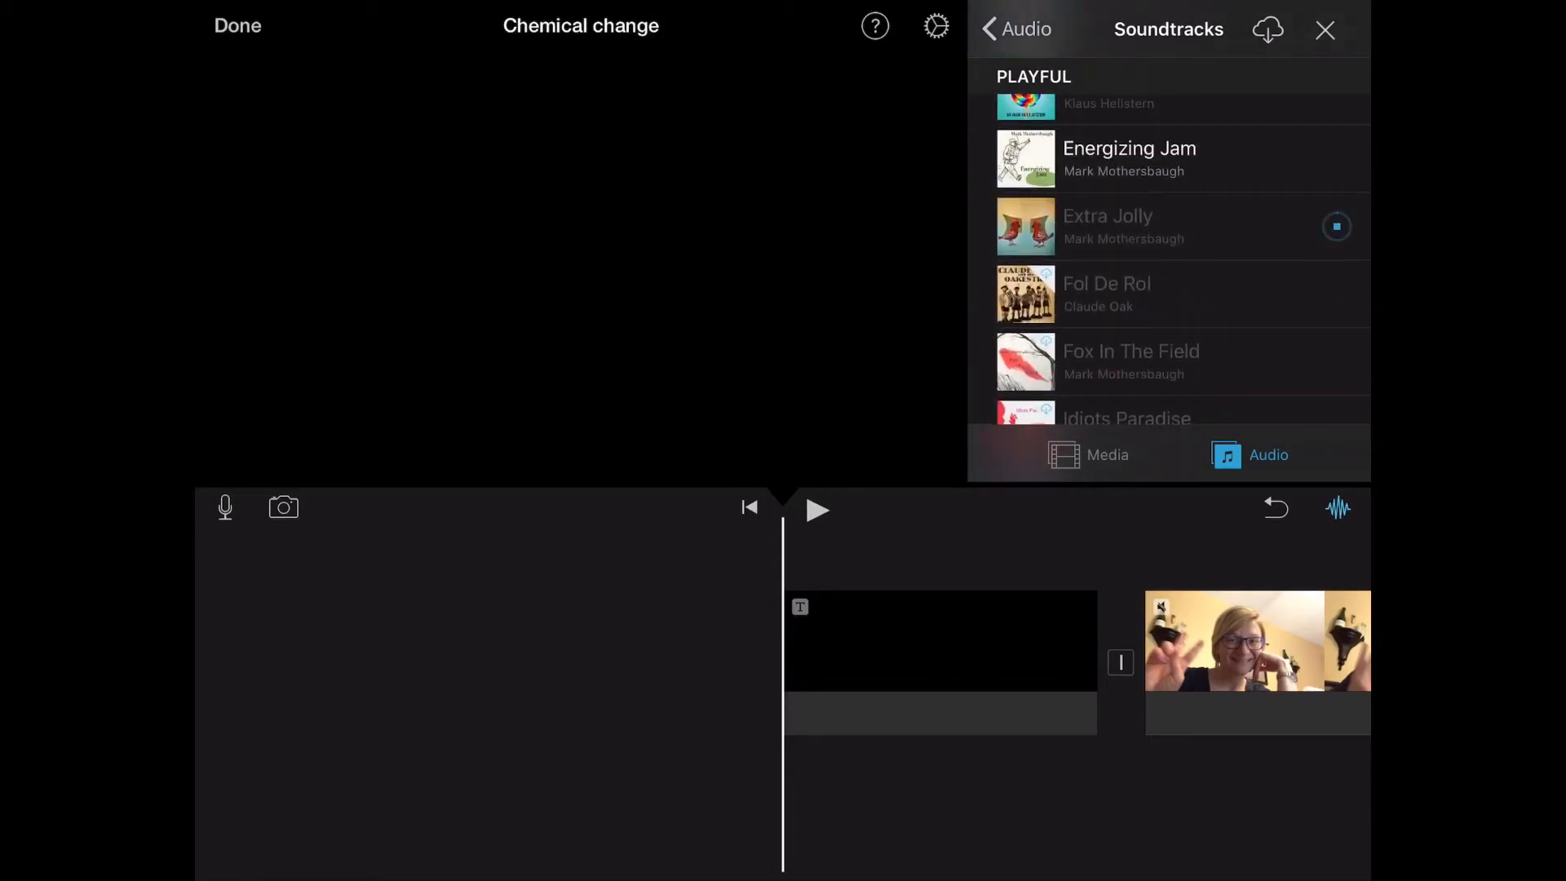
left_click(1119, 227)
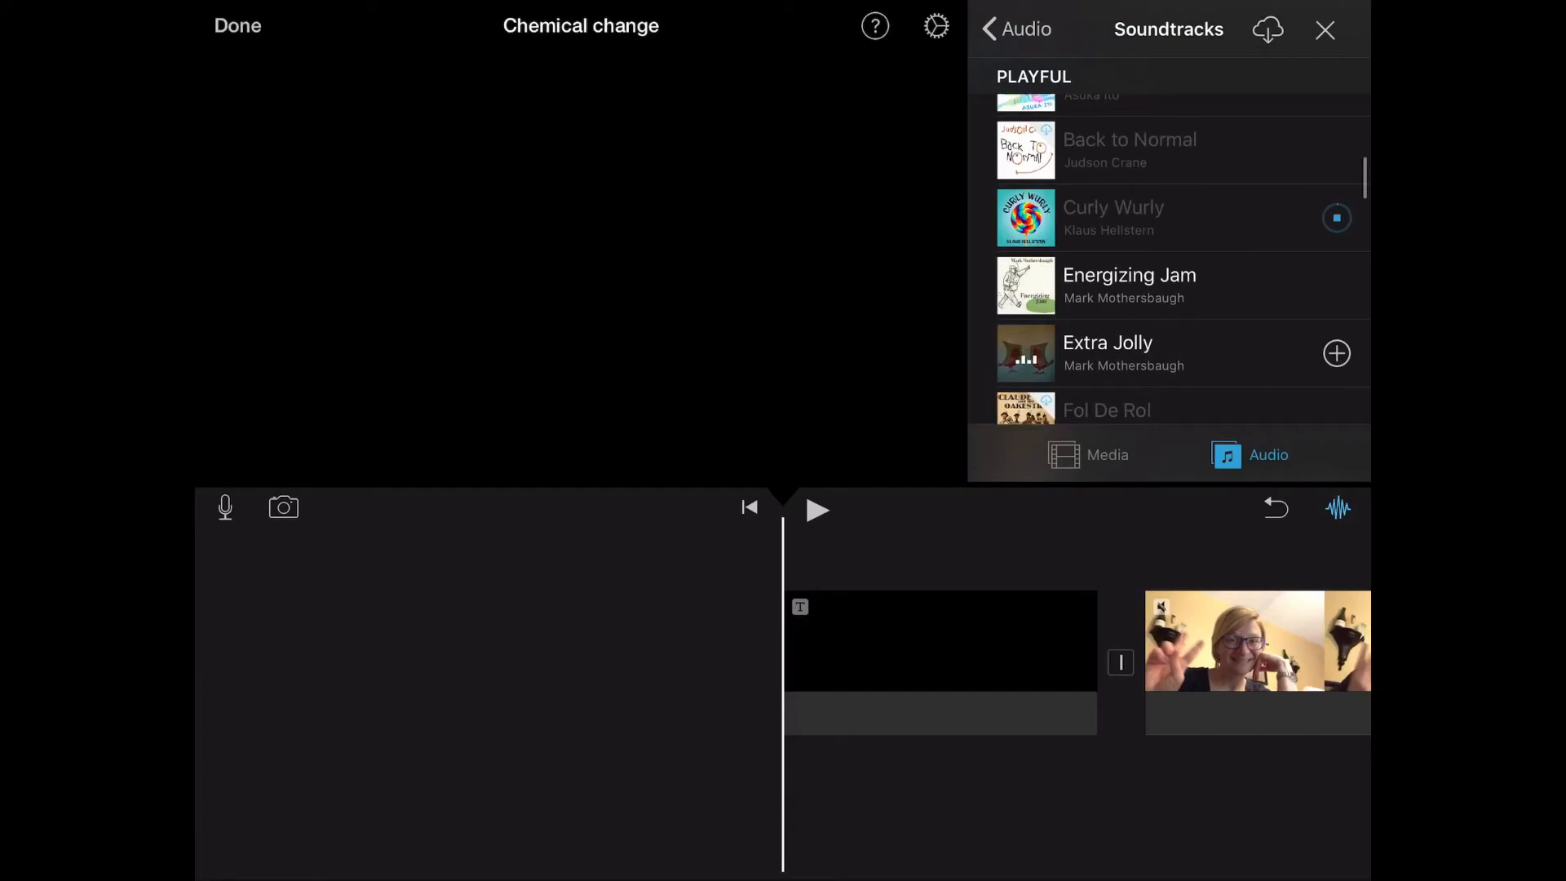
left_click(1336, 217)
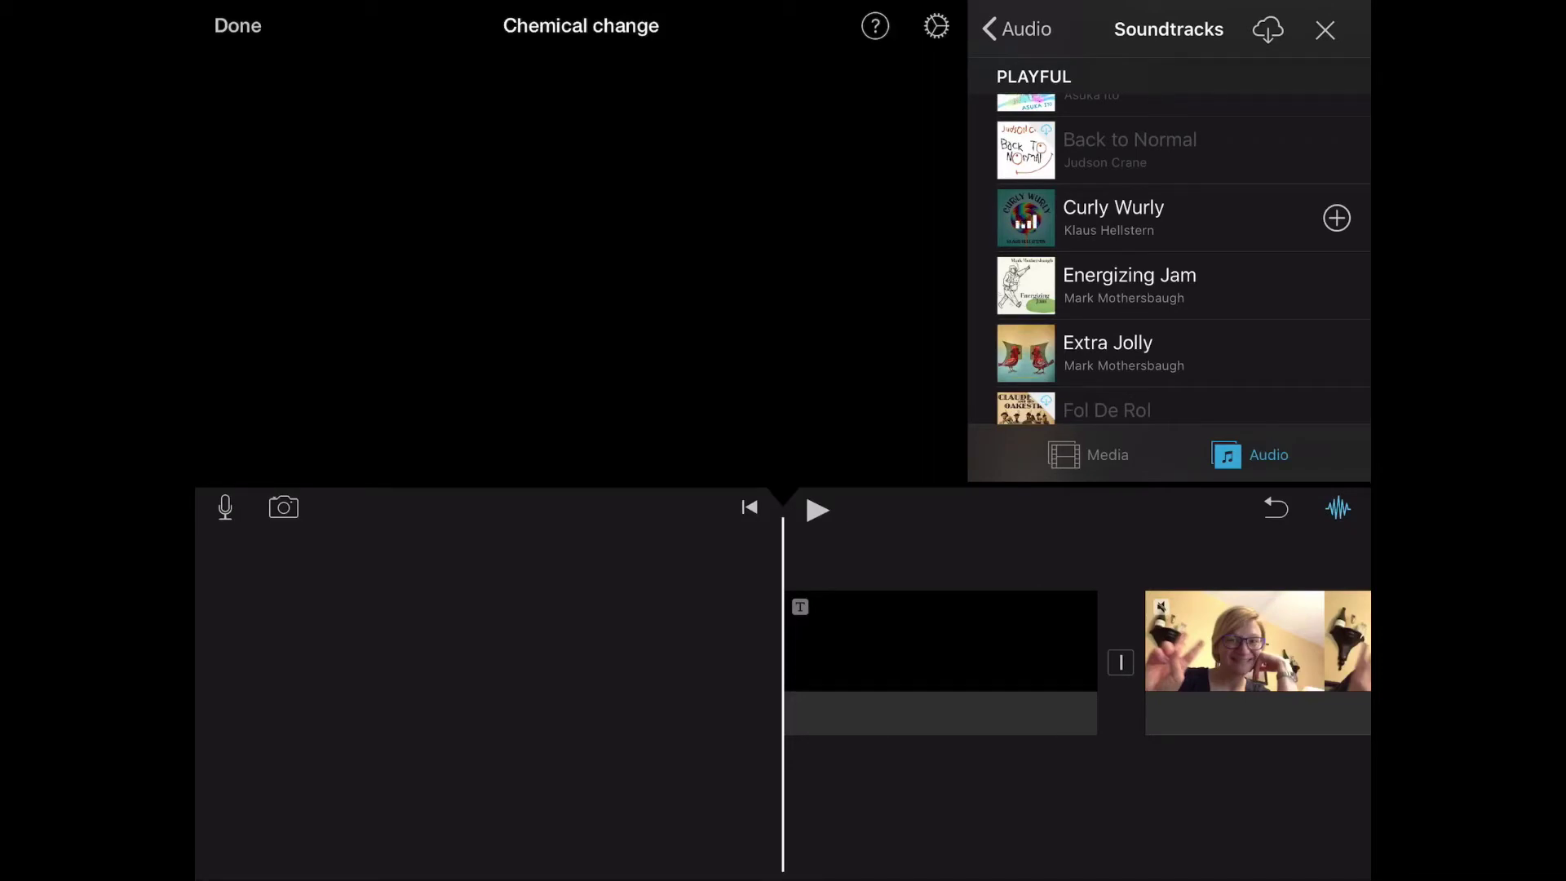
left_click(1335, 217)
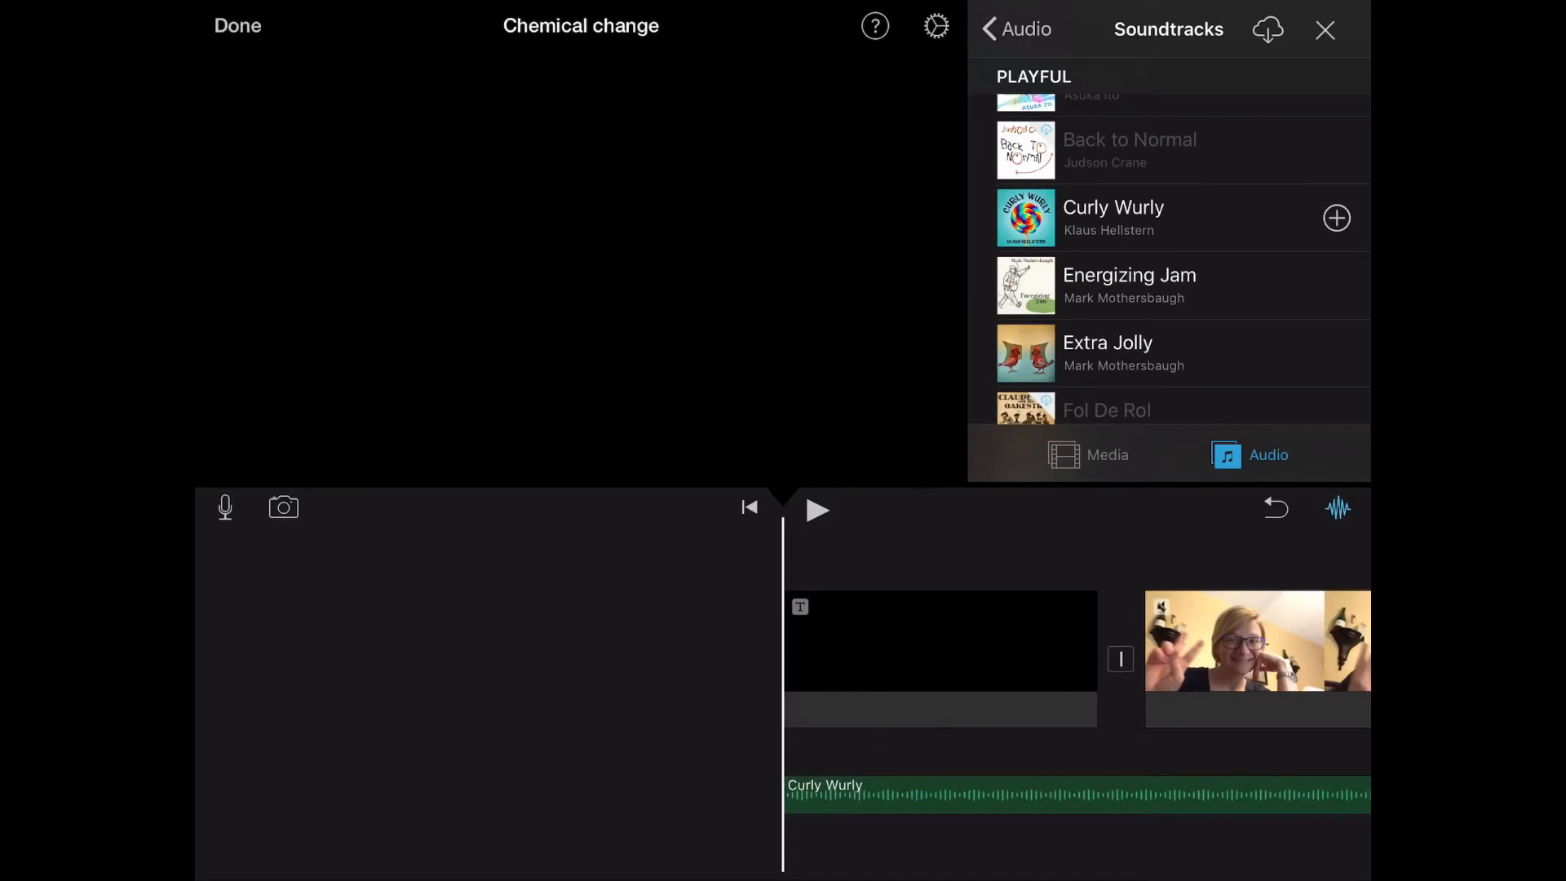
left_click(817, 510)
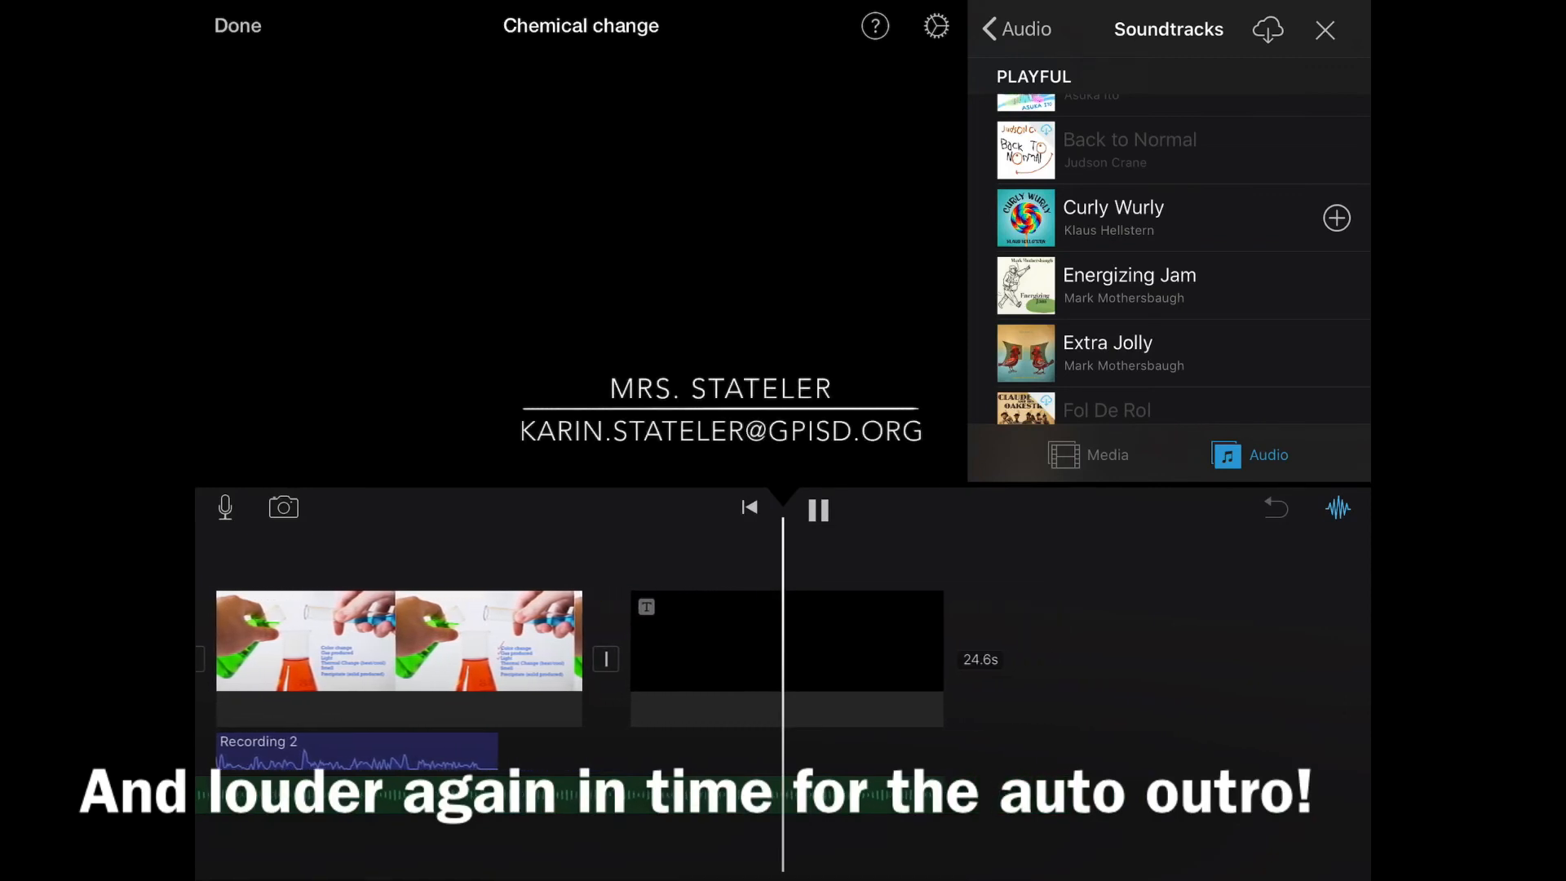
scroll("left", 3)
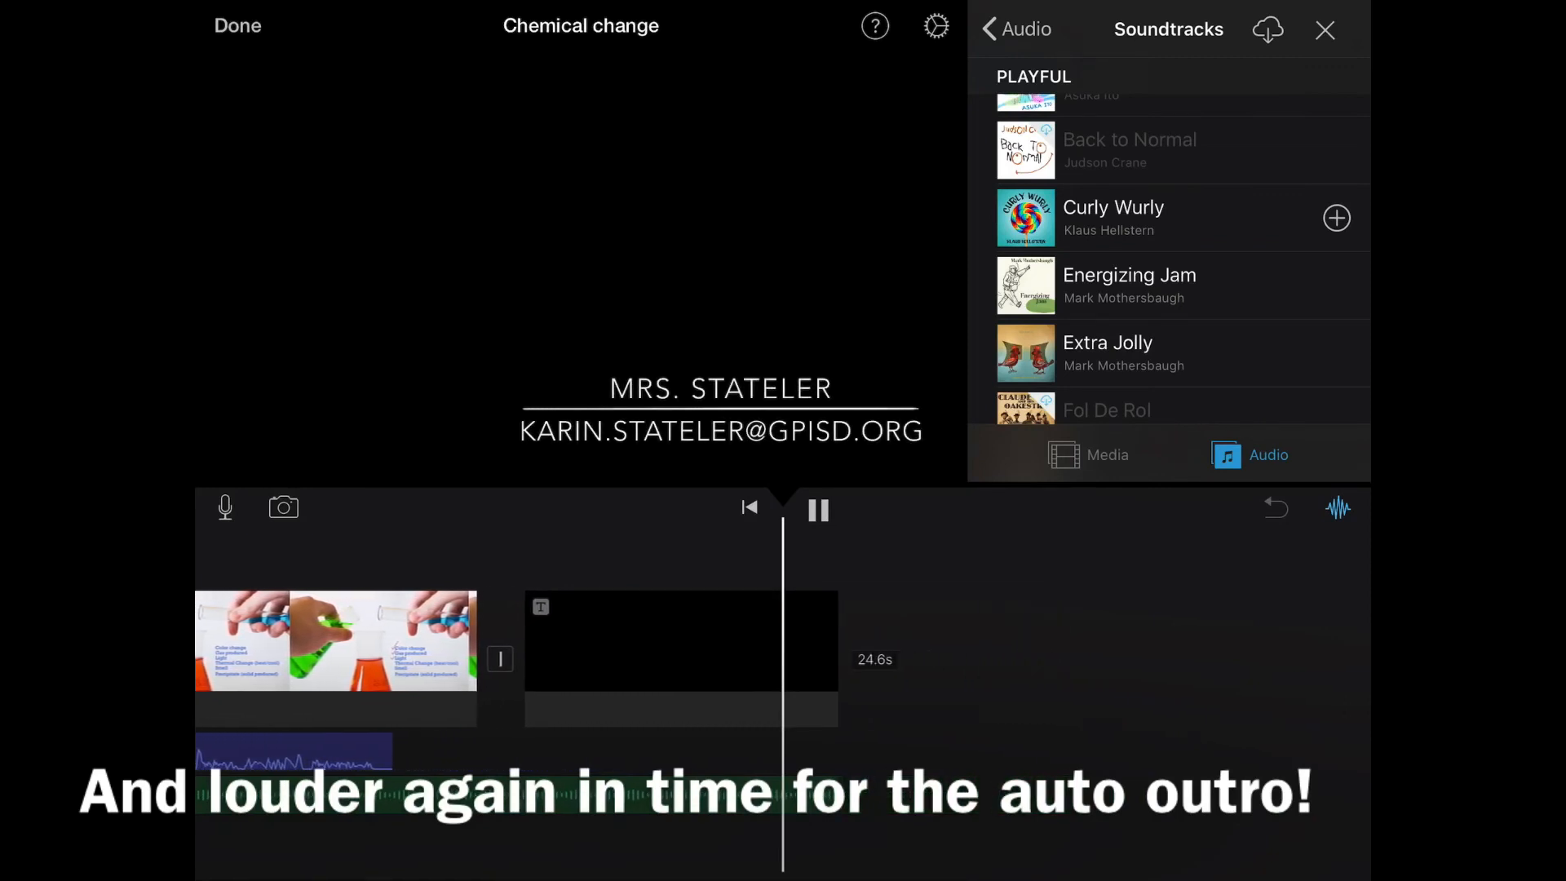
left_click(817, 509)
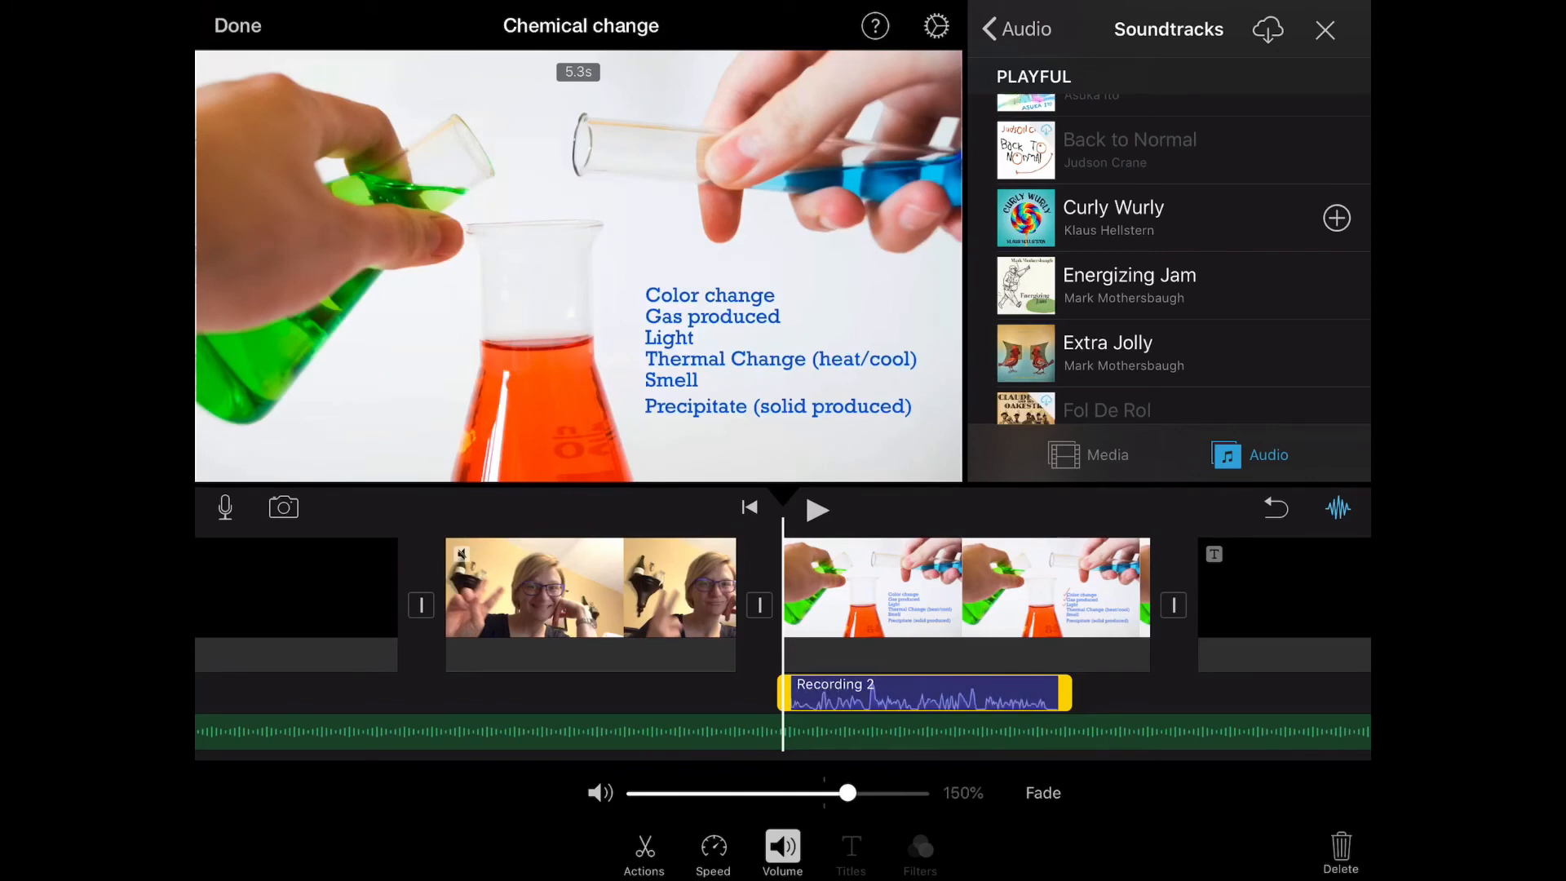
- Play back the chemistry slide to hear Recording 2 at 150% over the music
left_click(817, 510)
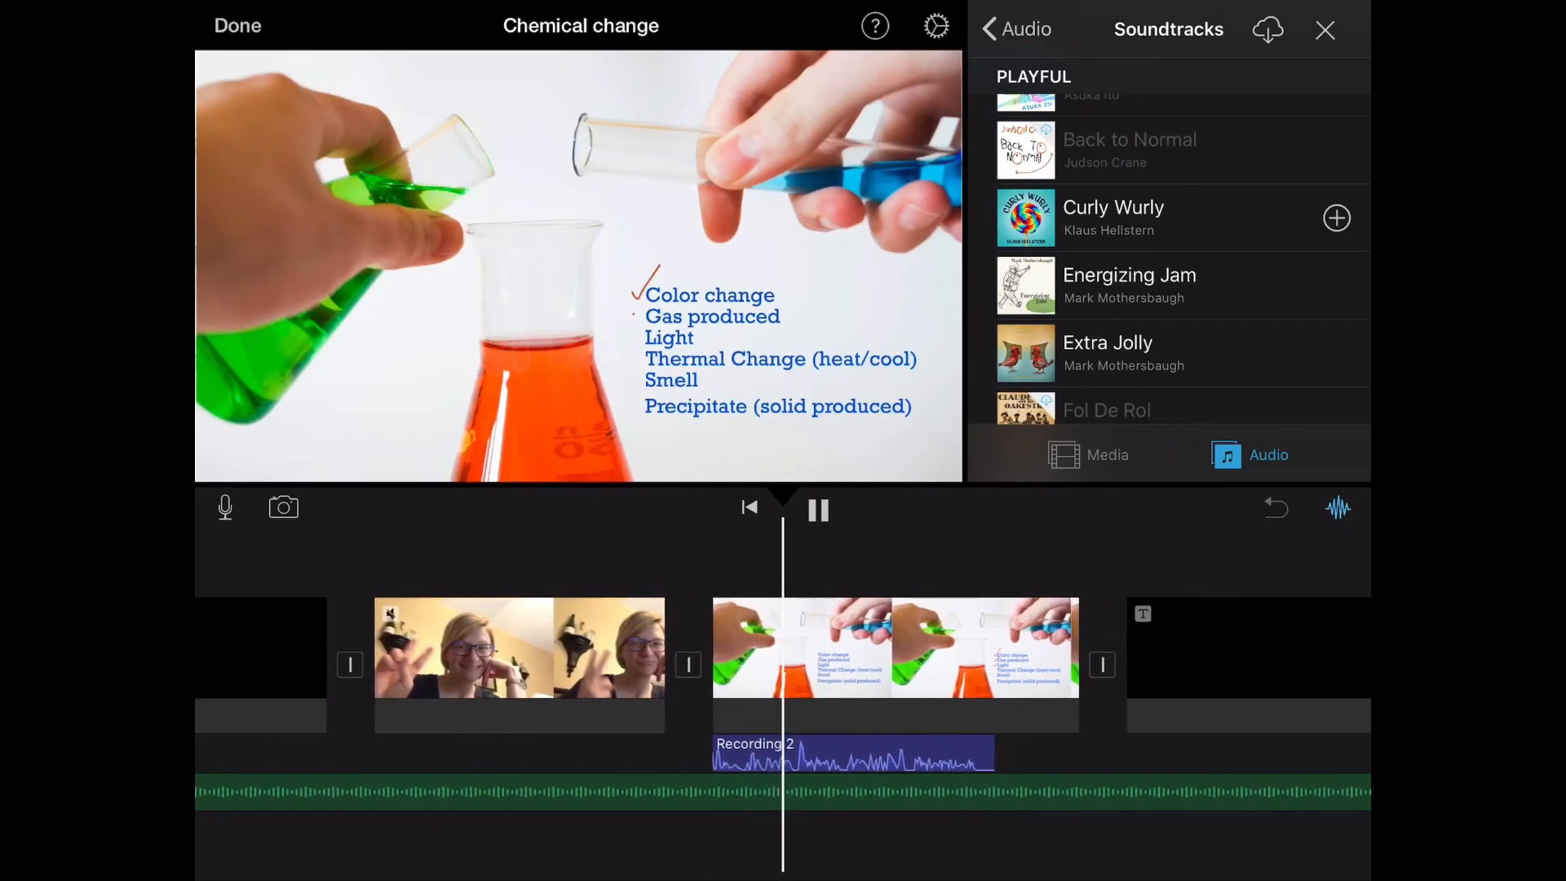